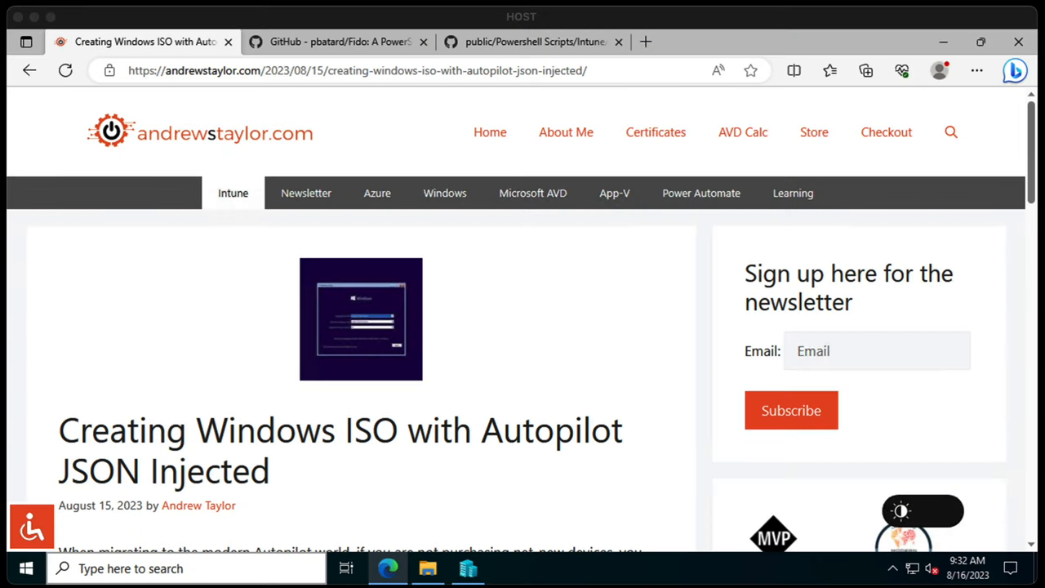
mouse_move(628, 275)
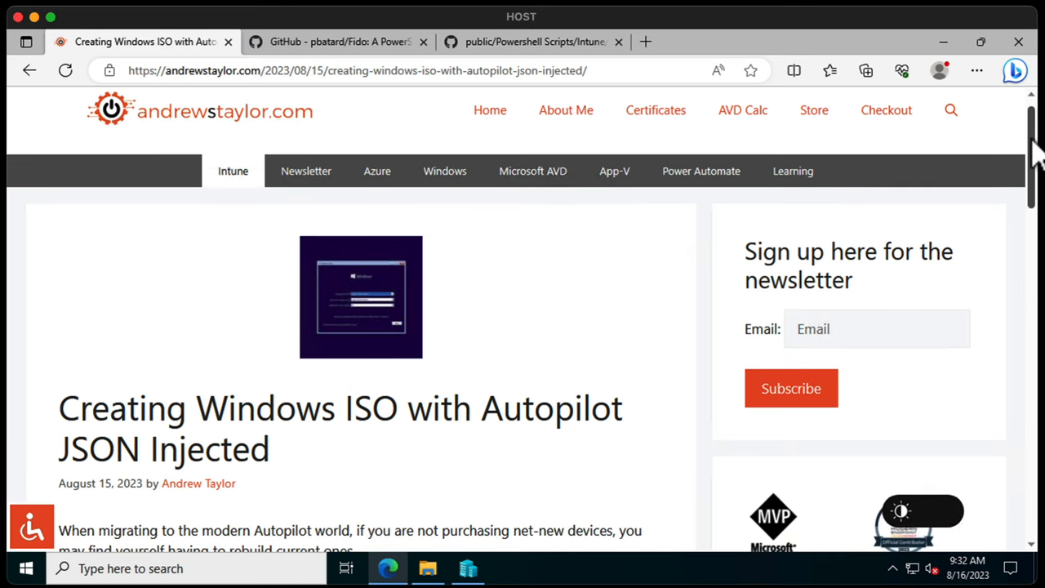
Select the whole Install-Script command for create-windows-iso-with-apjson and bring up the Win+X menu
scroll("down", 3)
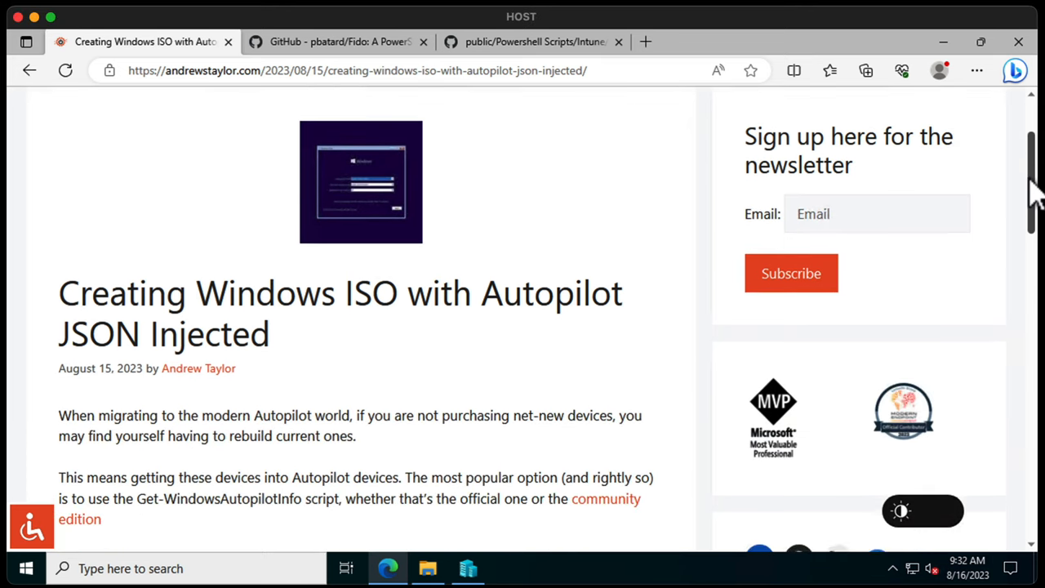
scroll("down", 3)
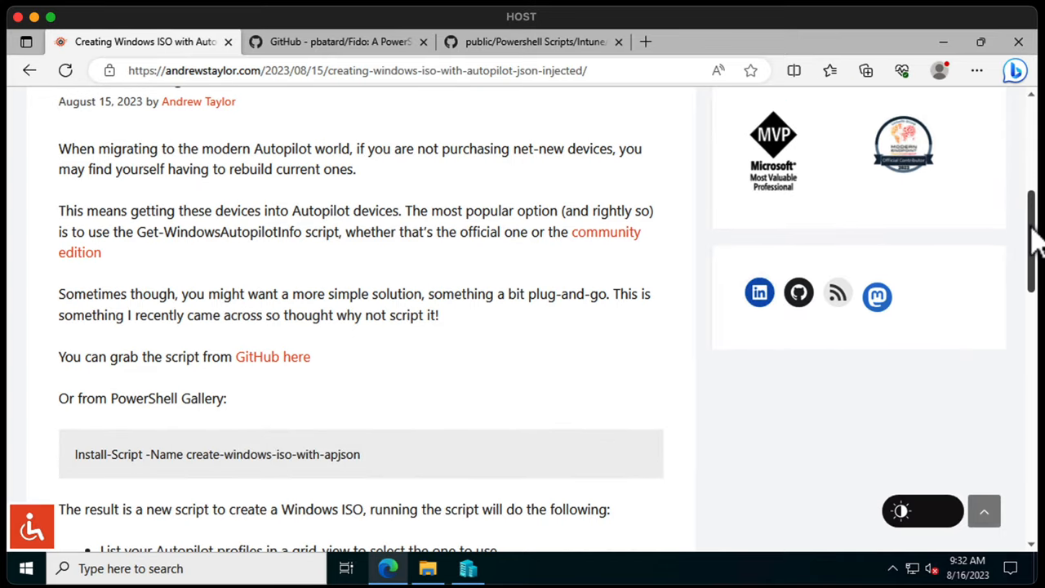
scroll("down", 3)
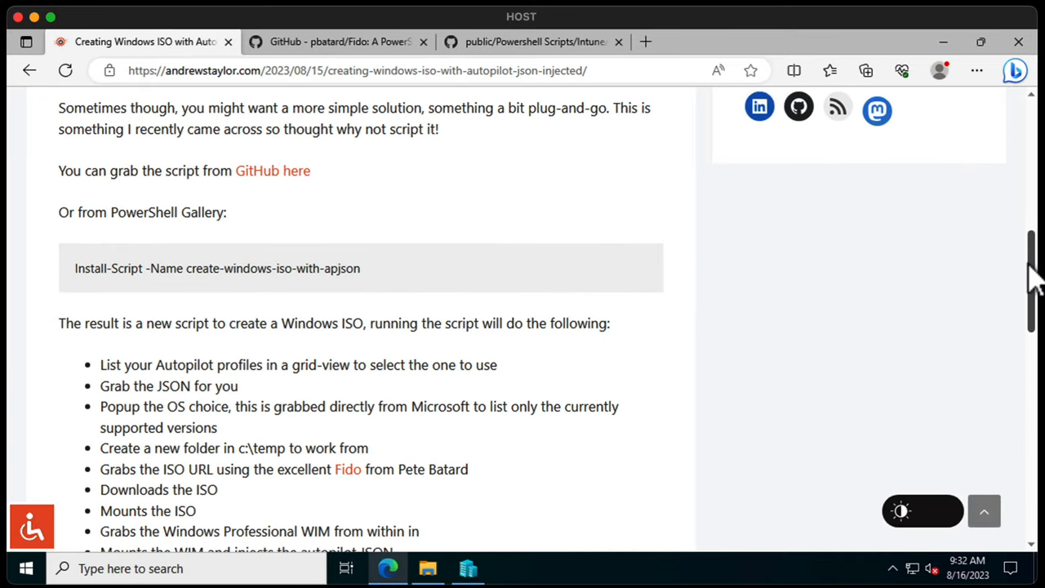
scroll("down", 3)
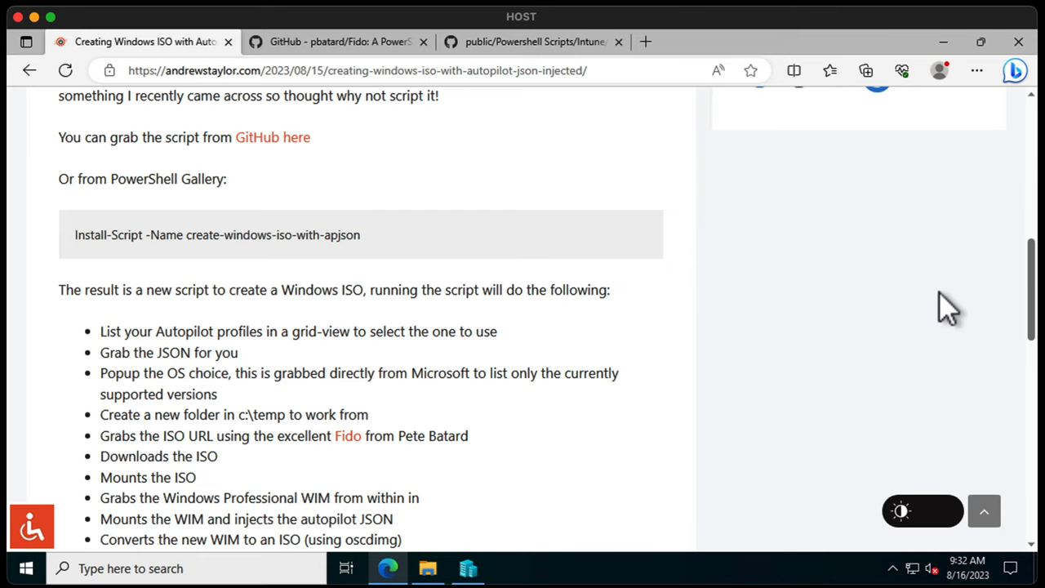
mouse_move(890, 324)
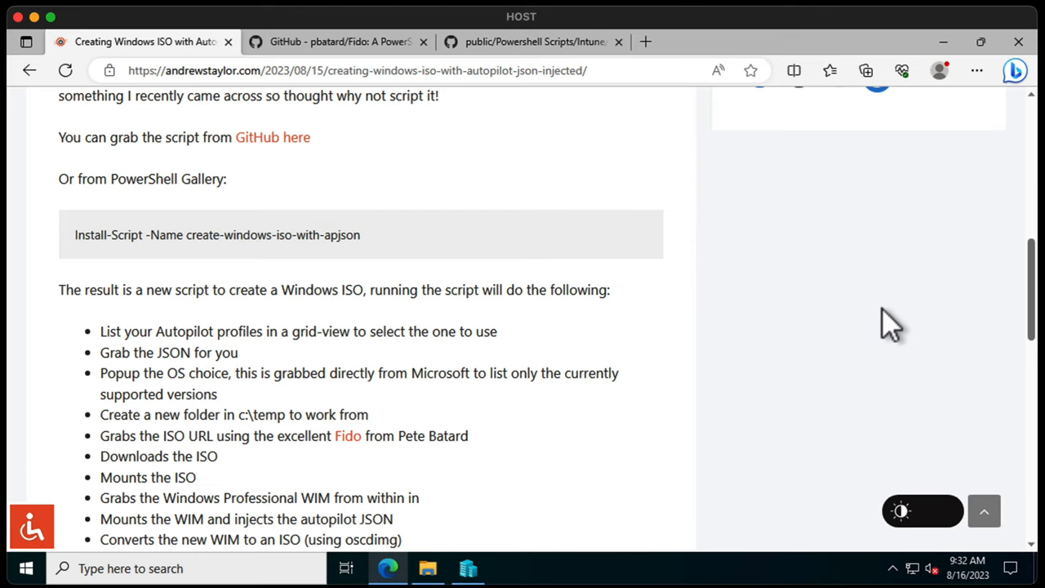
mouse_move(873, 319)
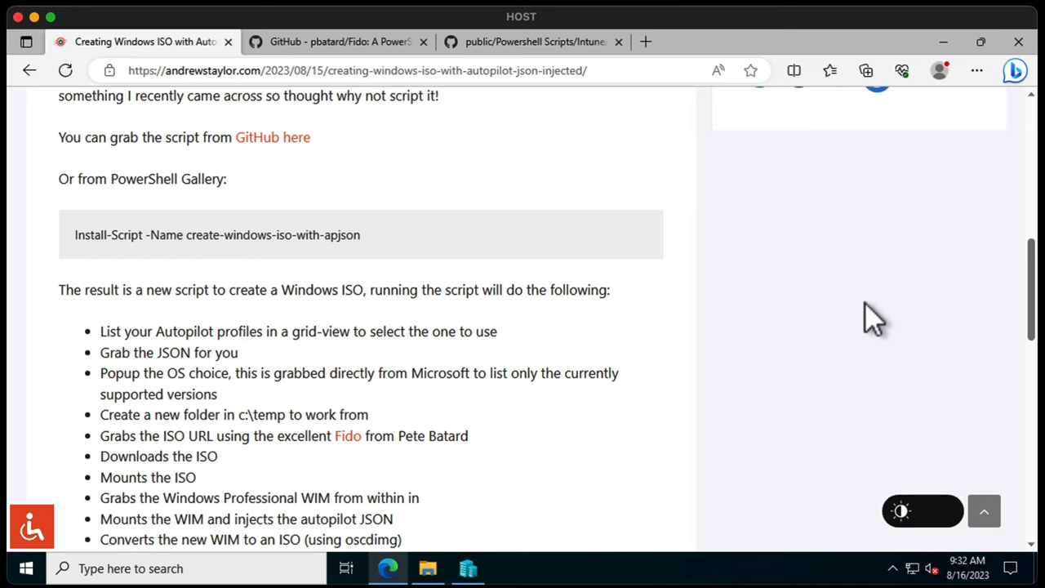
double_click(346, 235)
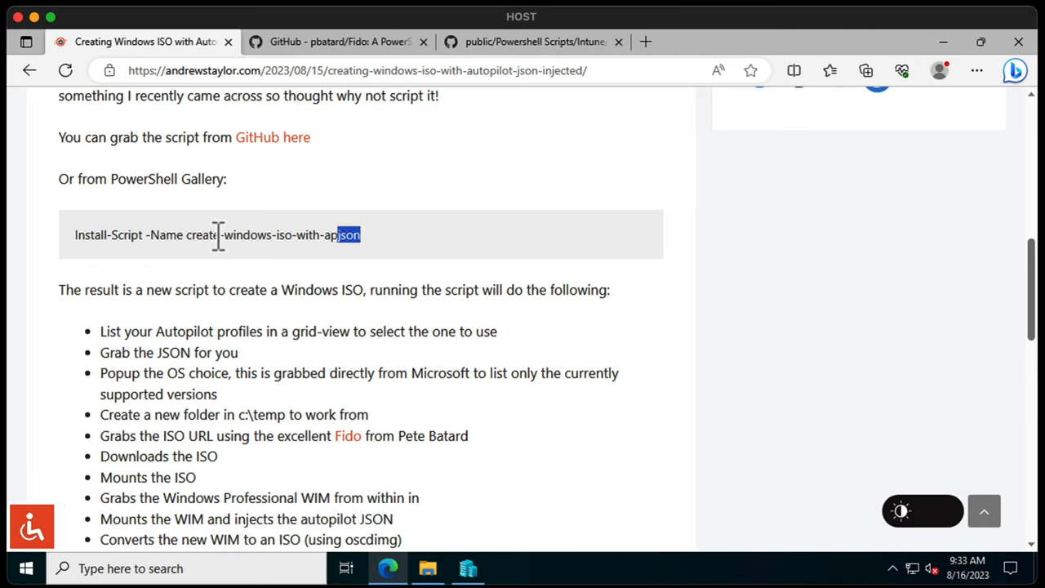
triple_click(217, 236)
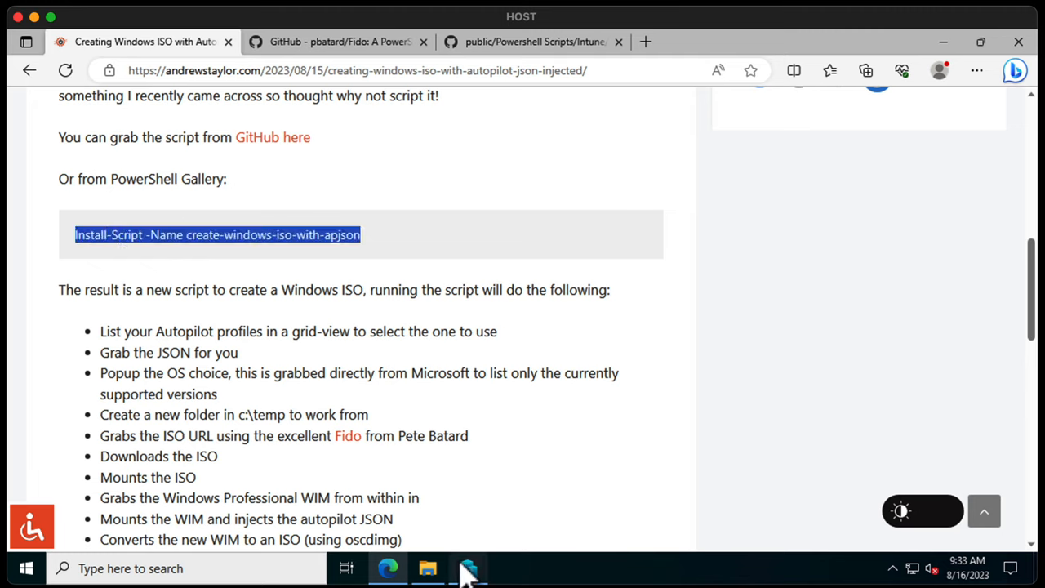
right_click(16, 568)
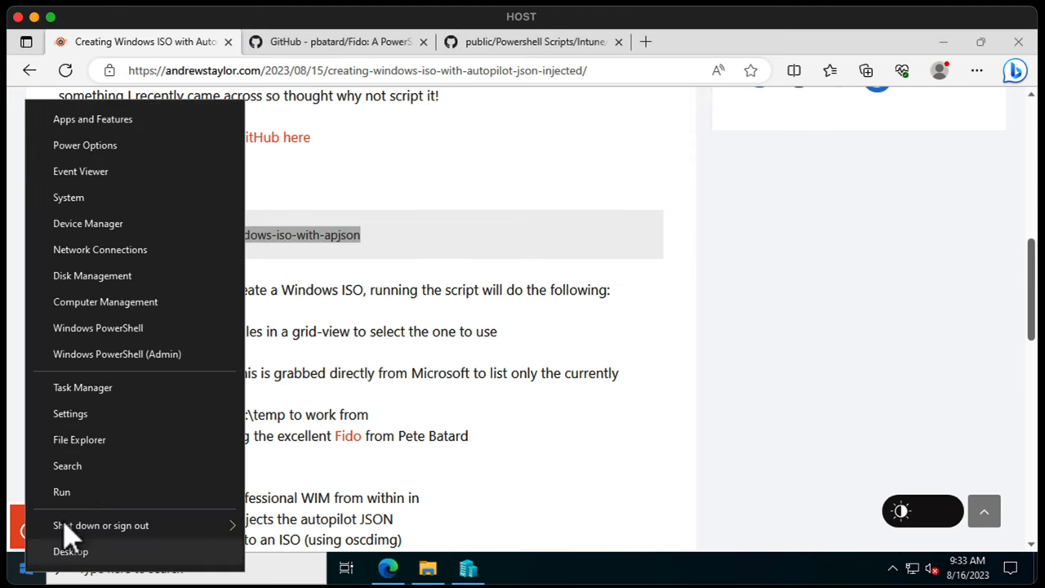
In an admin PowerShell, install create-windows-iso-with-apjson with -Force and launch the .ps1 script
left_click(118, 353)
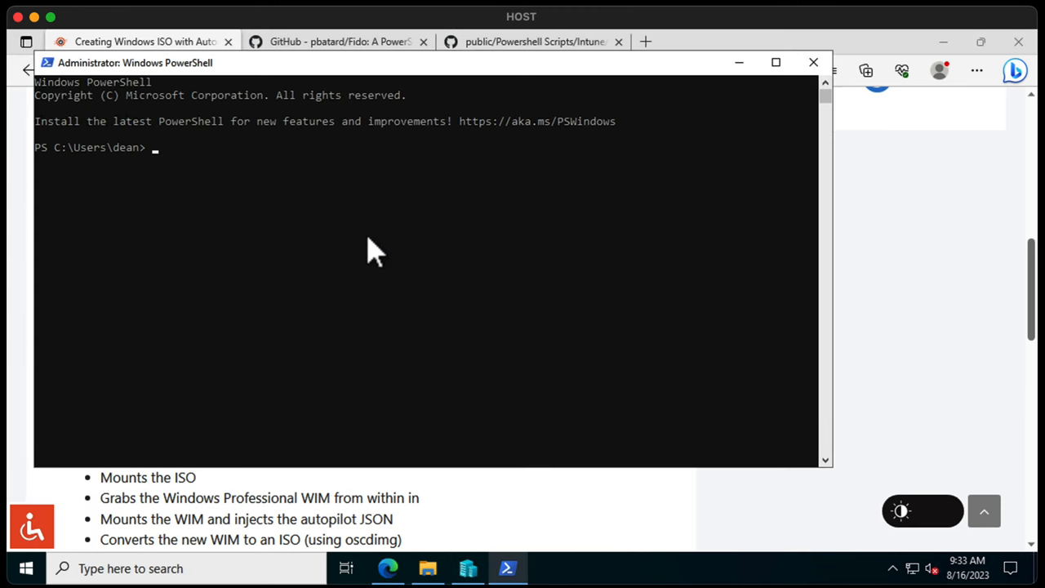
type("Install-Script -Name create-windows-iso-with-apjson -Force")
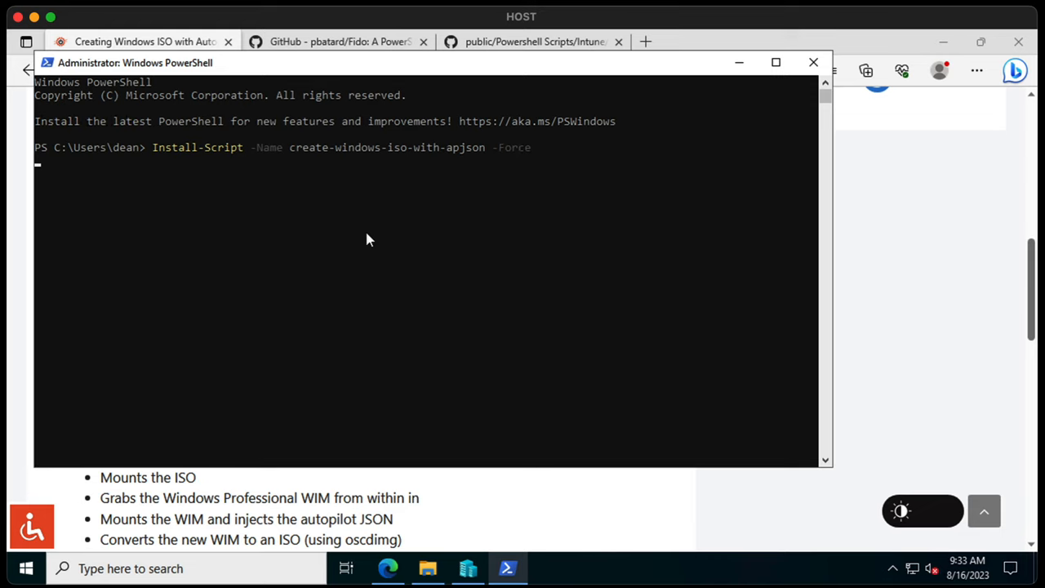
type("create-windows-iso-with-apjson.ps1")
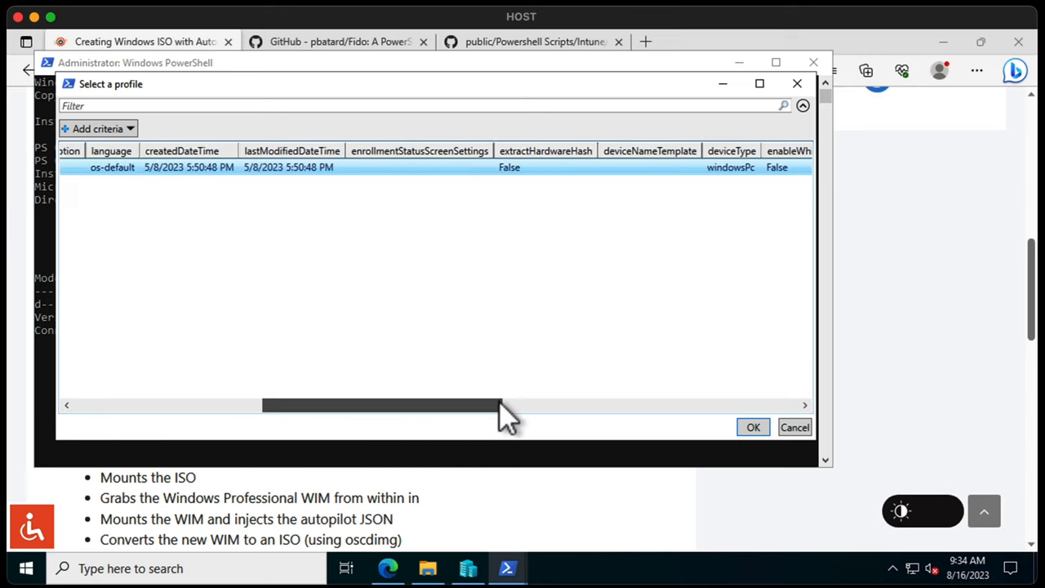
Select Autopilot Profile in the Select a profile grid view and confirm it
left_click_drag(503, 405, 624, 405)
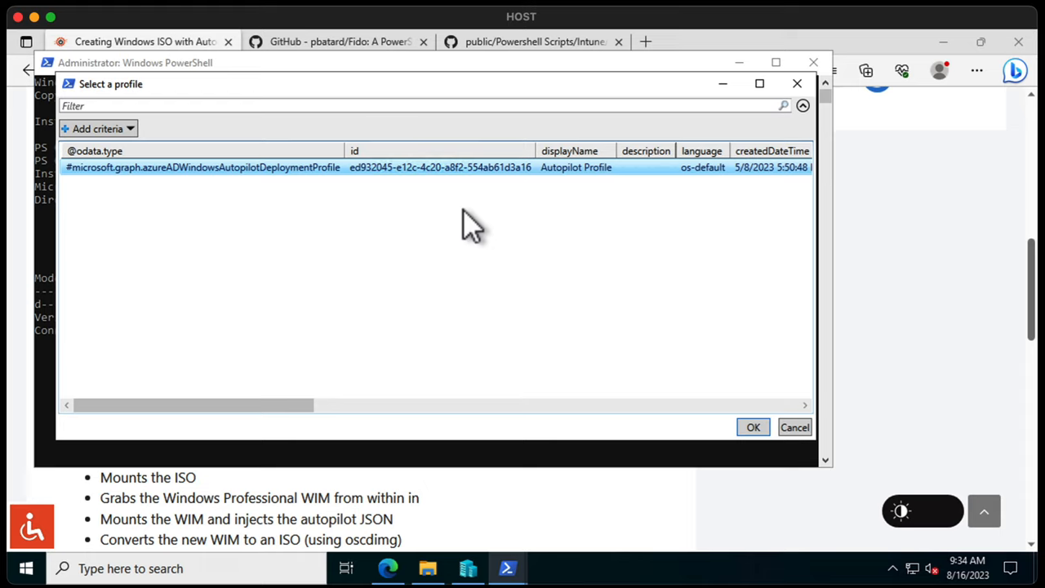
mouse_move(450, 248)
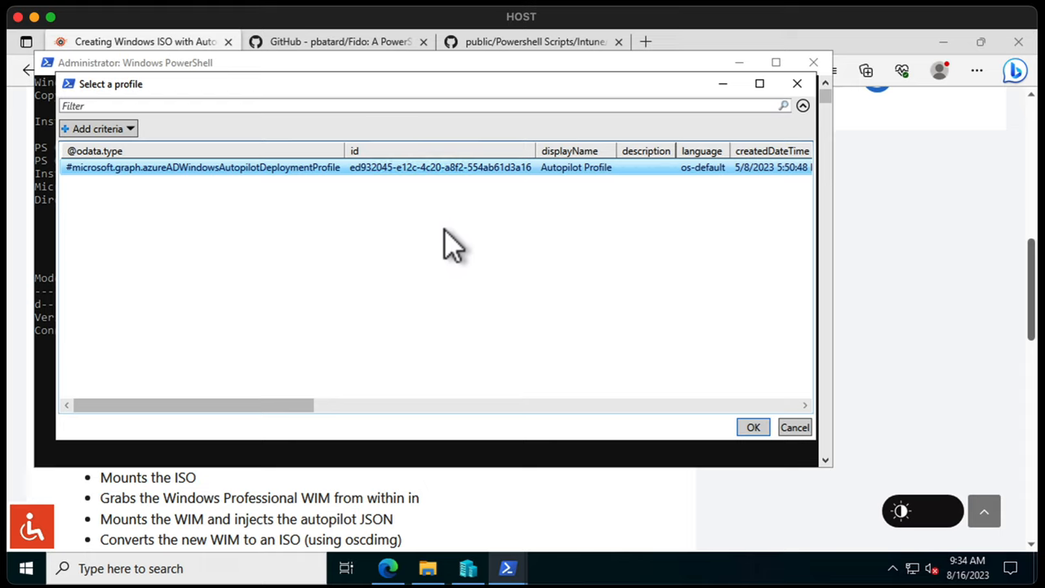
mouse_move(362, 379)
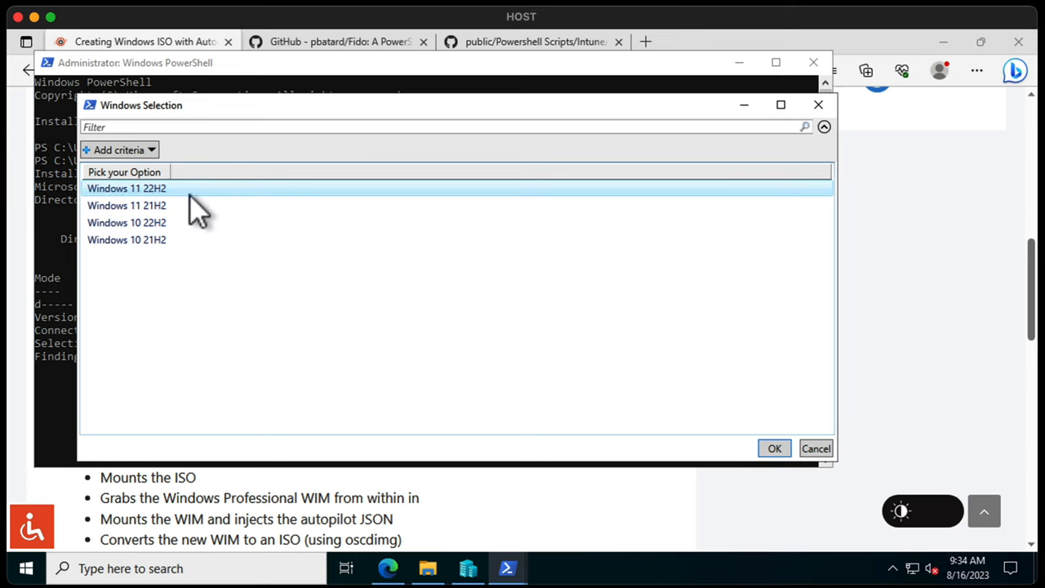
Choose Windows 11 22H2 as the OS version for the ISO build
left_click(774, 447)
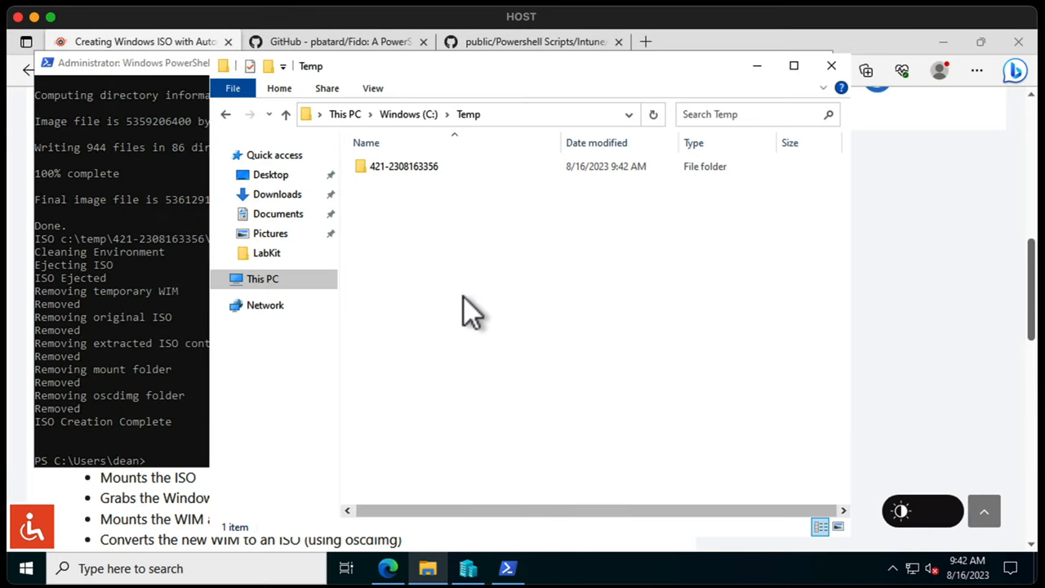
left_click(403, 167)
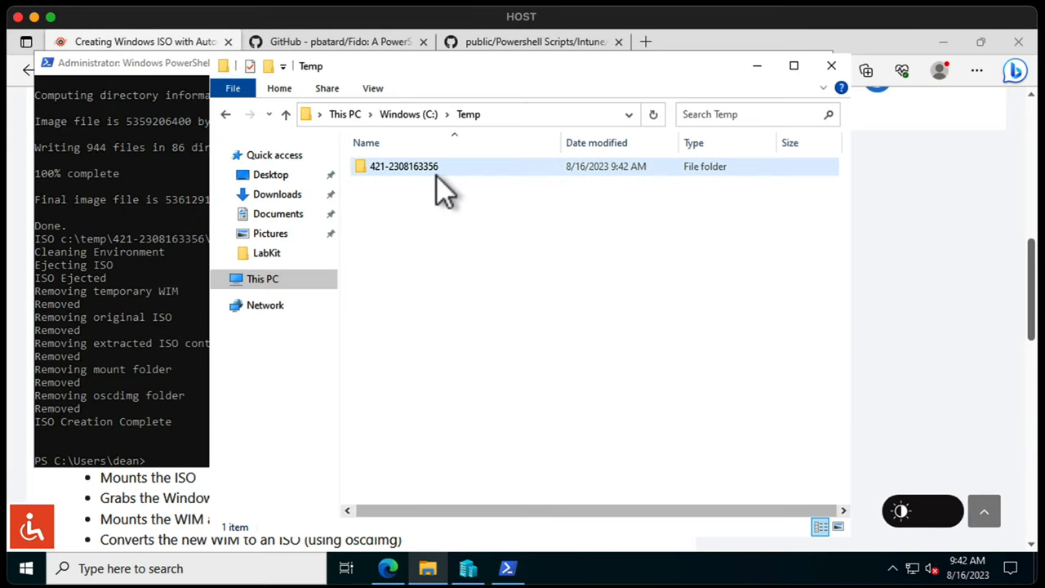
mouse_move(403, 167)
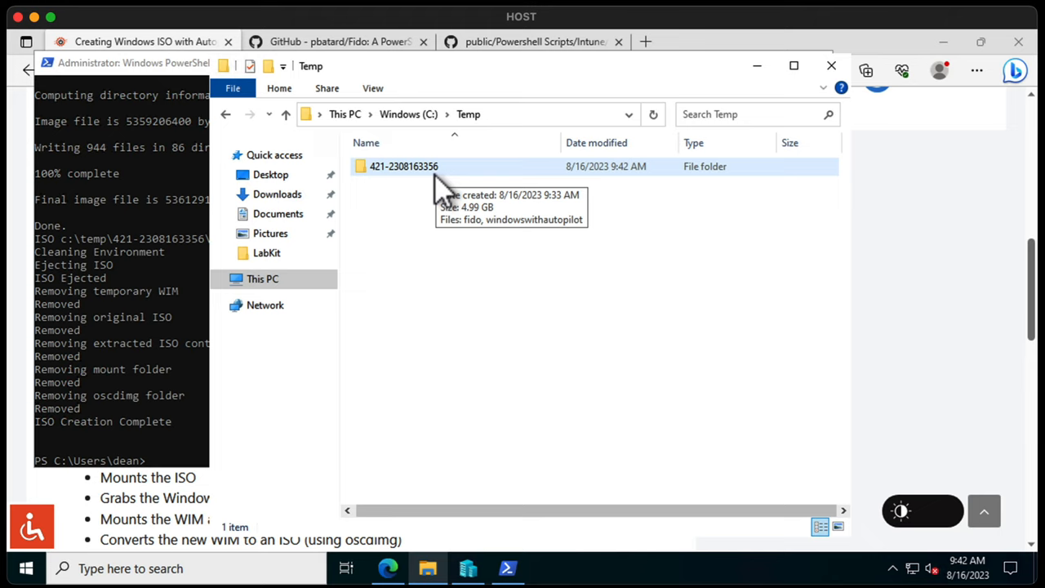
double_click(403, 167)
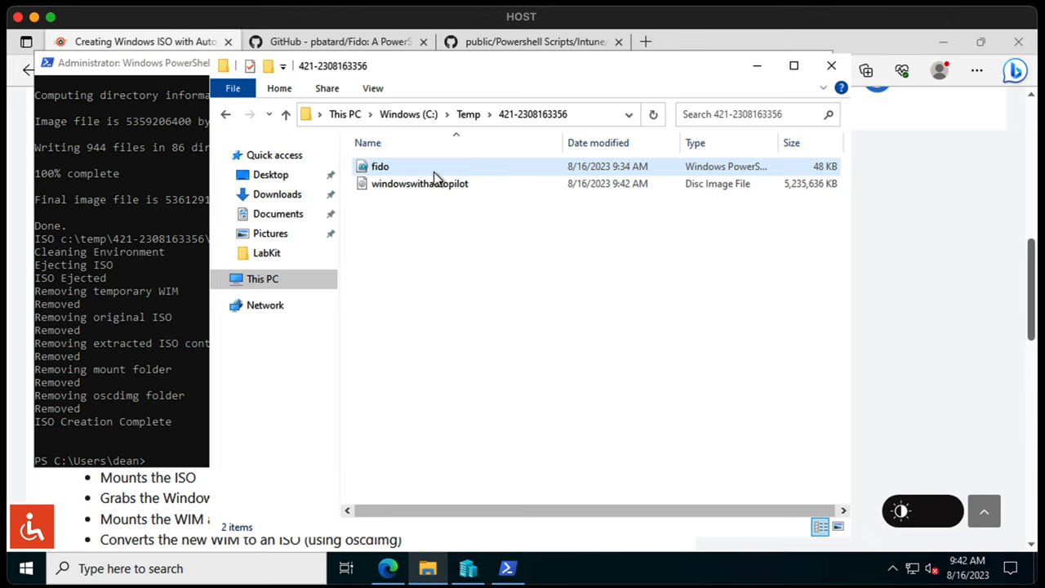